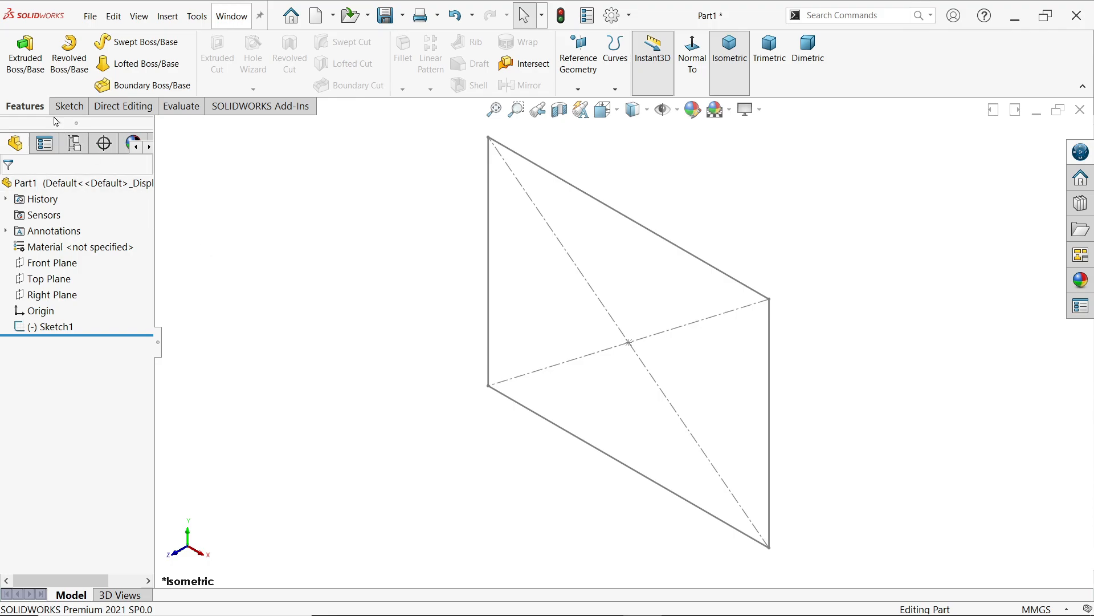
mouse_move(24, 55)
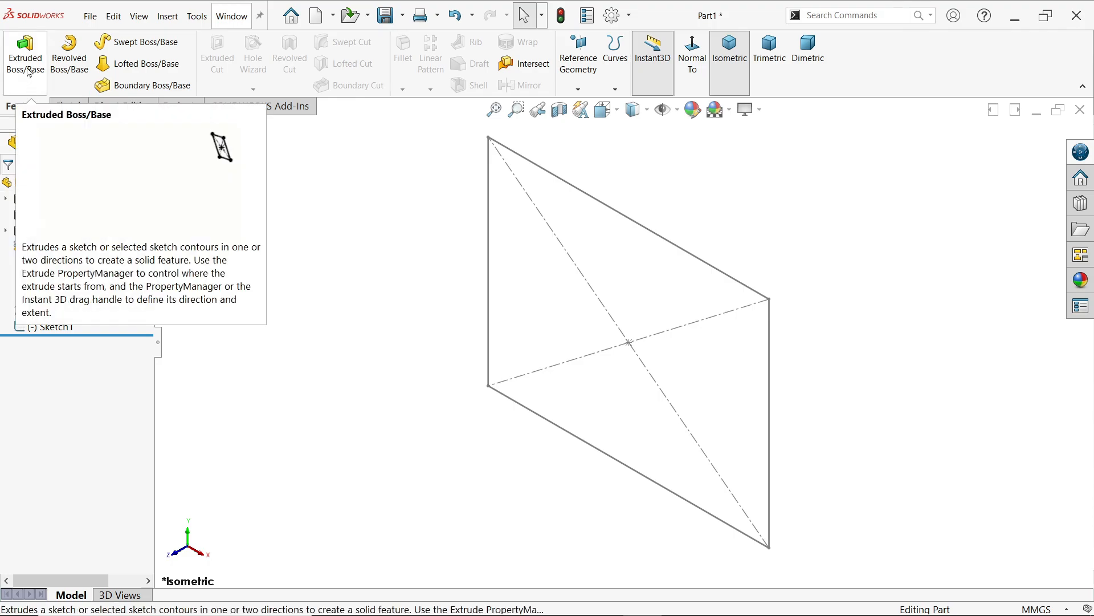
Step: Start the Extruded Boss/Base command from the Features tab
left_click(24, 56)
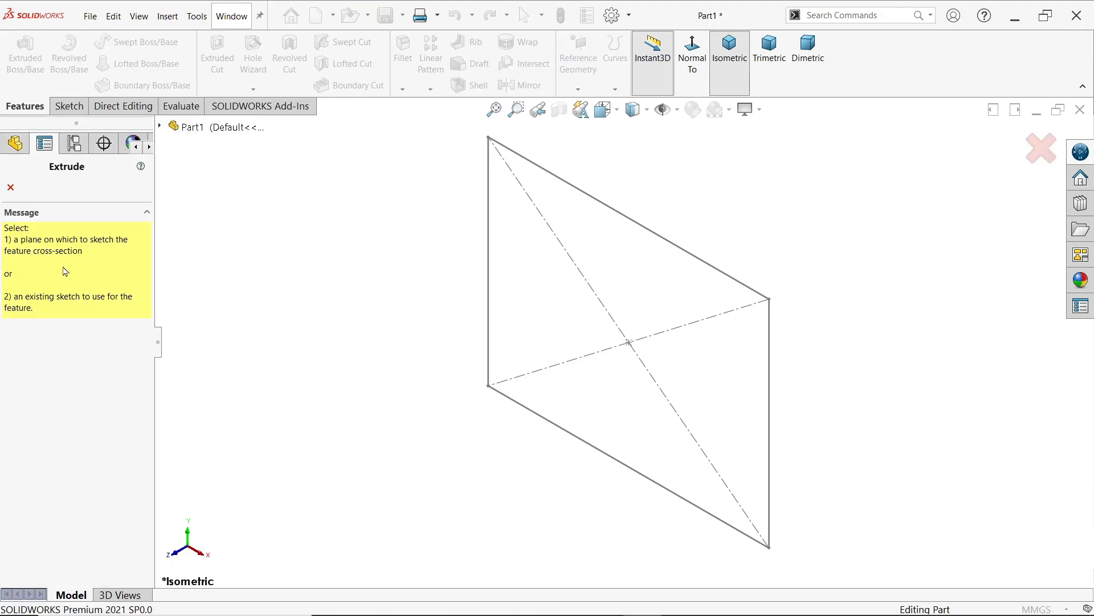
mouse_move(404, 297)
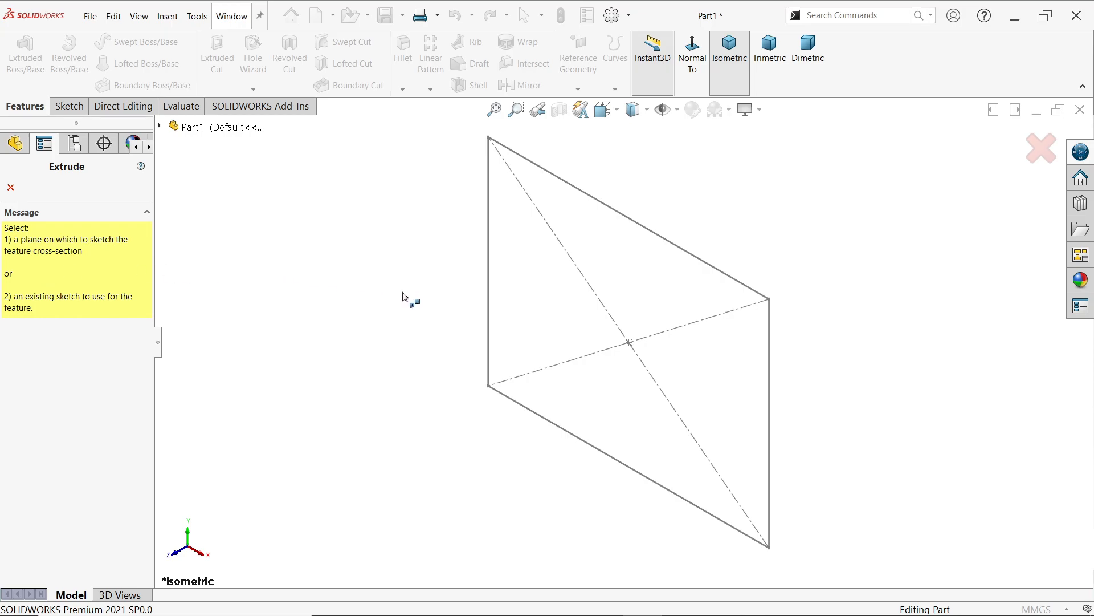
mouse_move(377, 235)
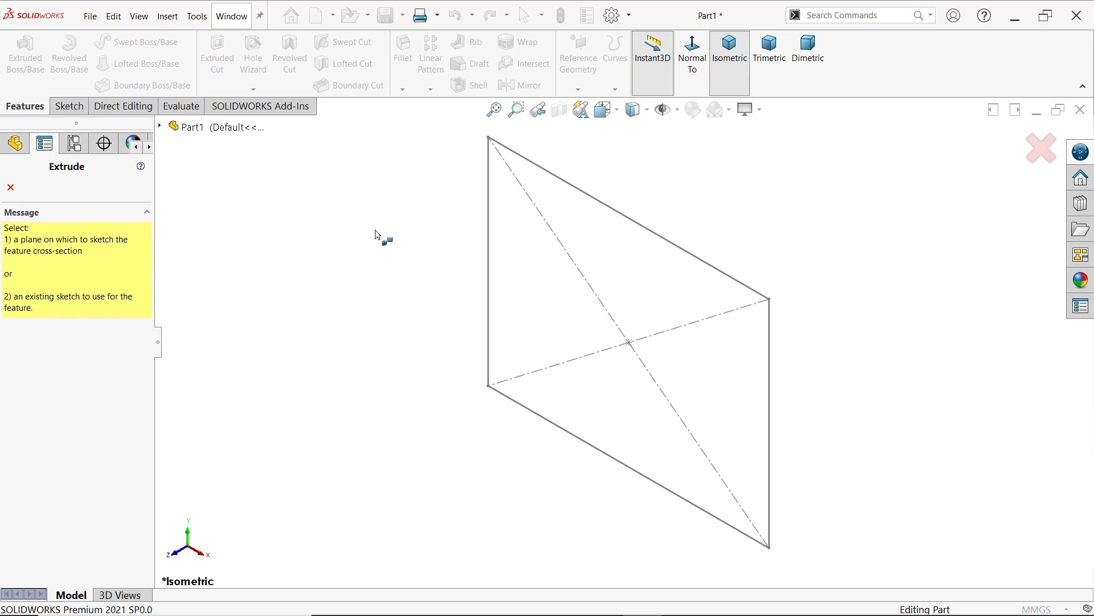
mouse_move(489, 300)
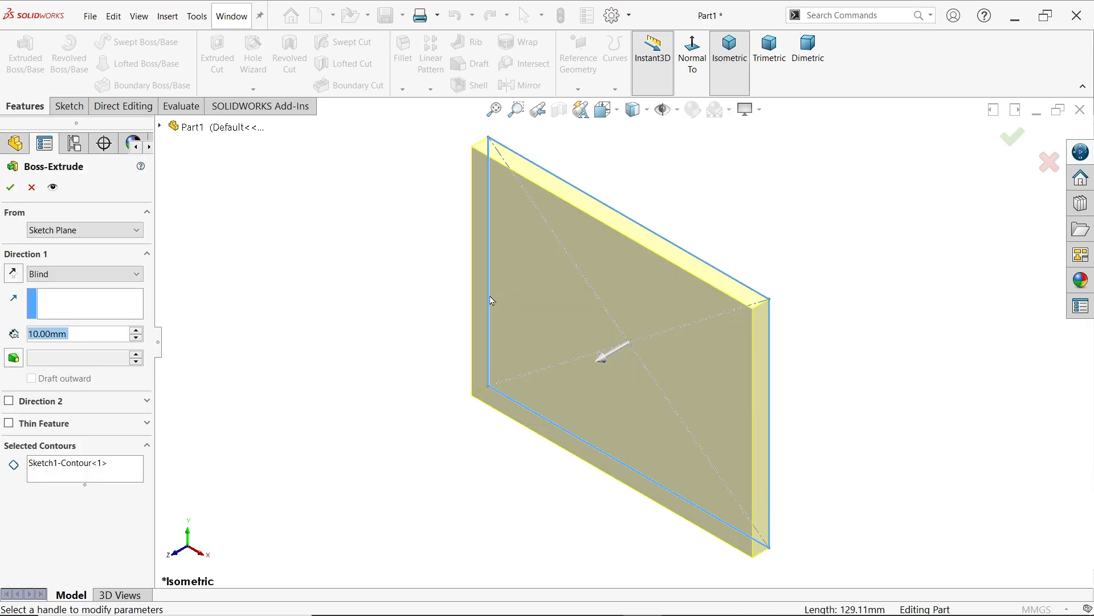
mouse_move(439, 296)
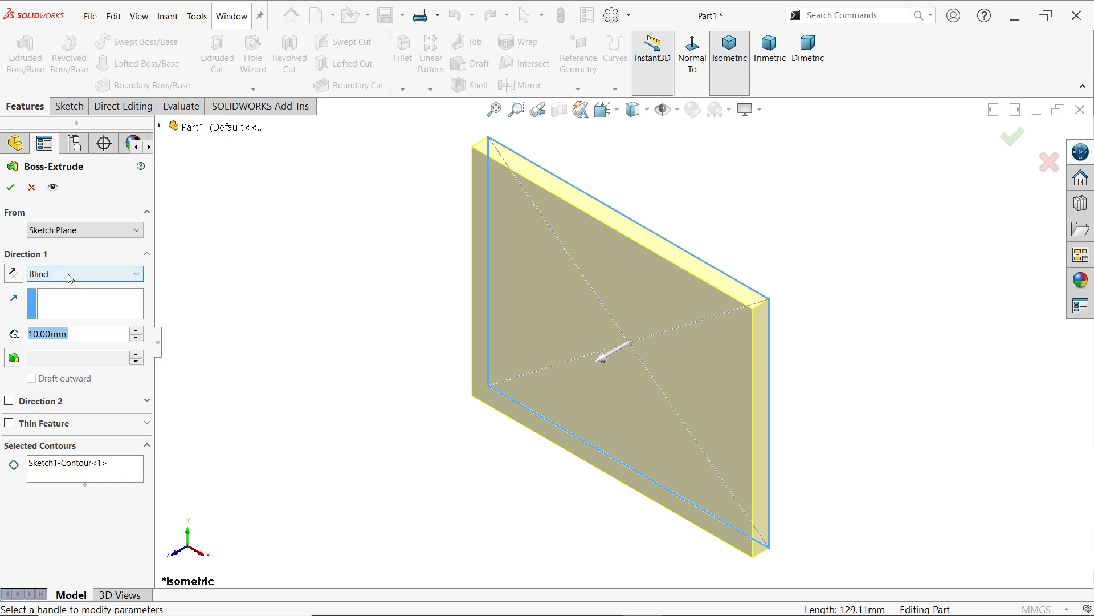
Step: Extrude Sketch1 as a 10 mm plate, keeping the Blind end condition
left_click(84, 273)
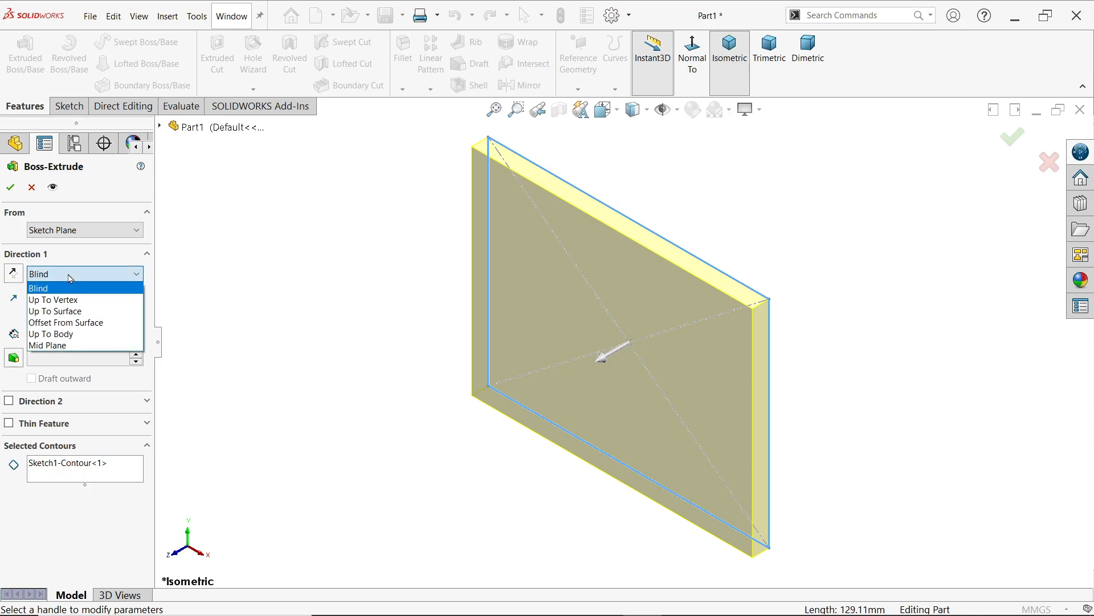
mouse_move(63, 281)
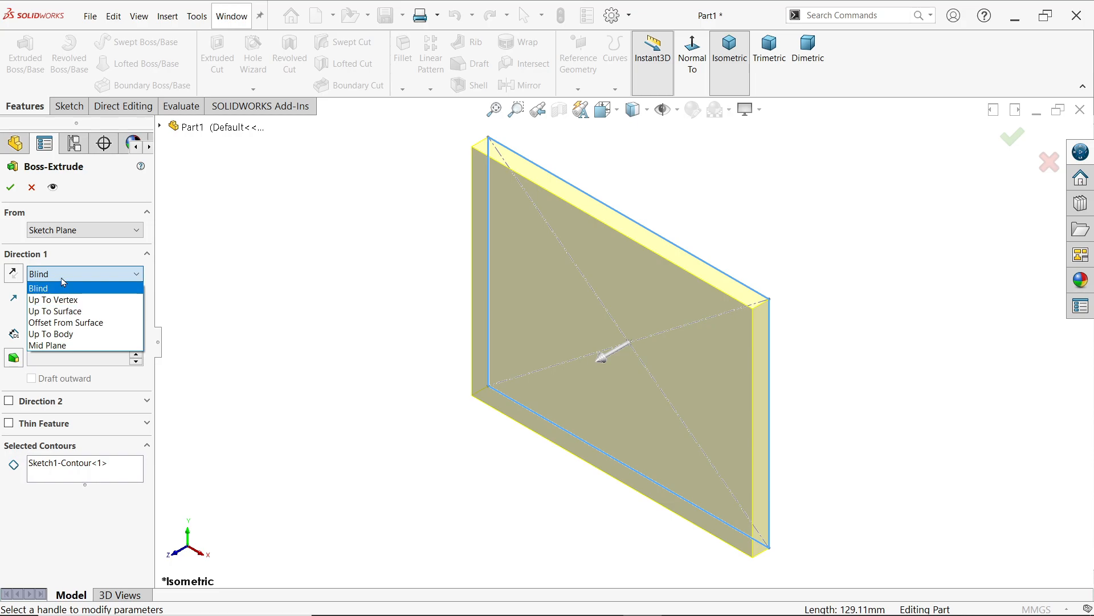
left_click(38, 287)
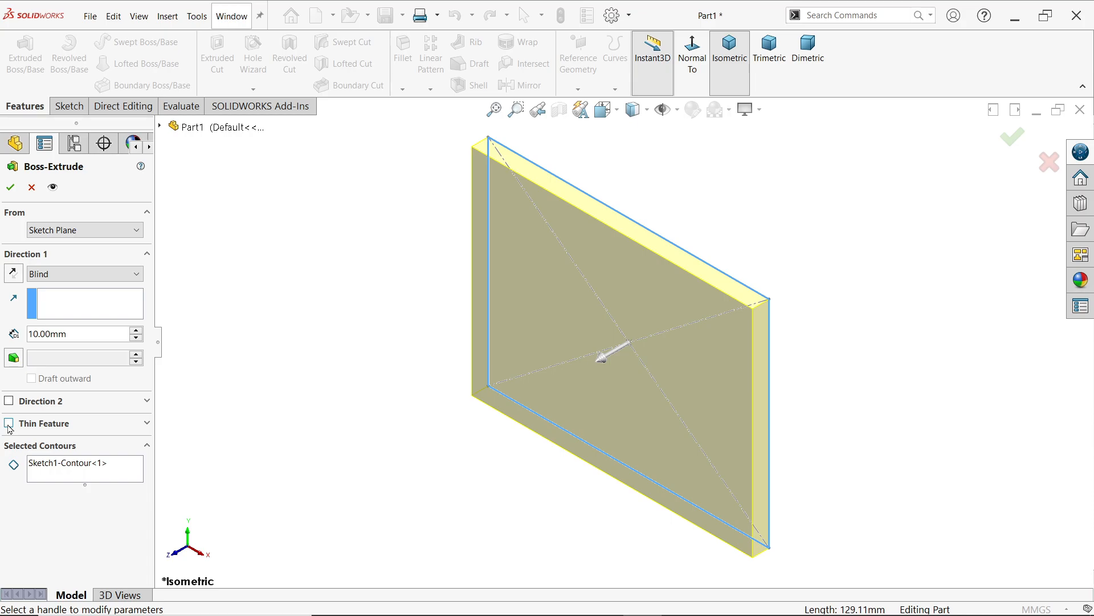
Step: Make the 10 mm extrusion a one-direction thin feature with a 20 mm wall, viewed face-on
left_click(9, 423)
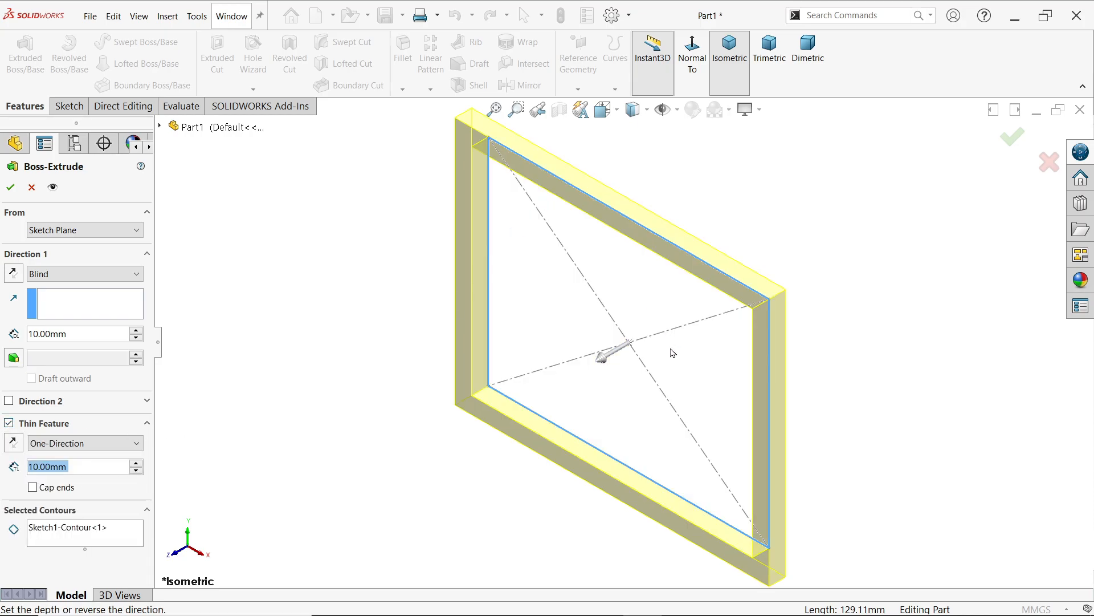
mouse_move(246, 410)
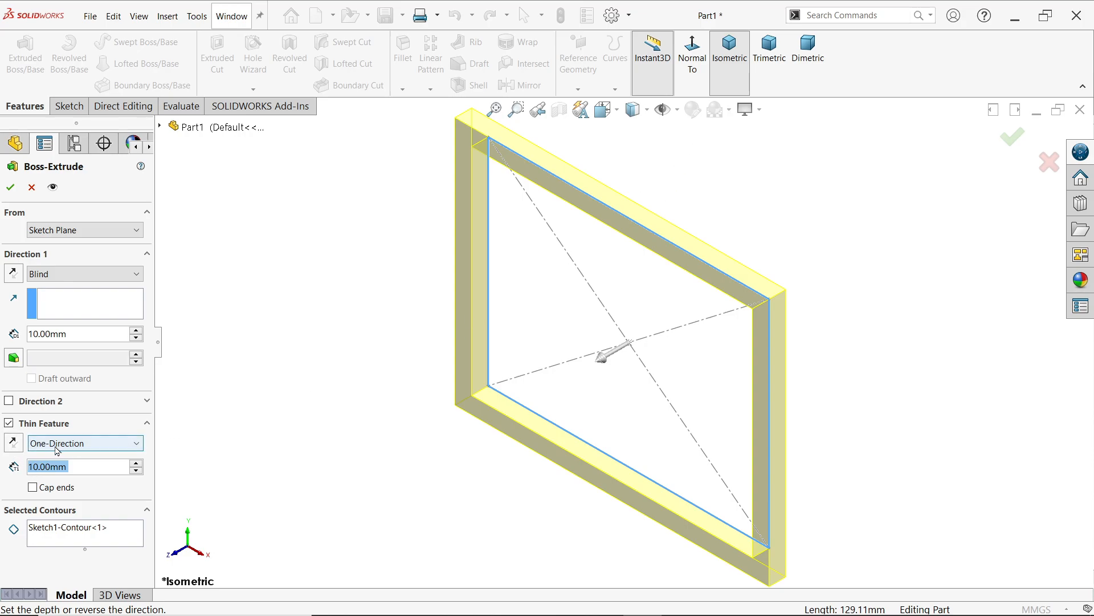
left_click(80, 443)
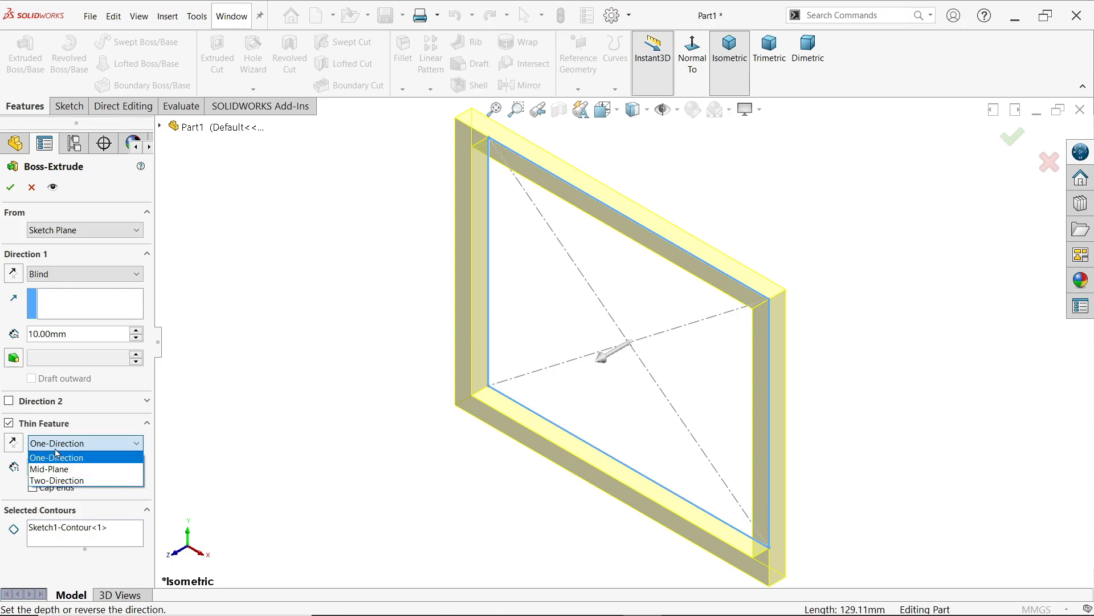
mouse_move(49, 468)
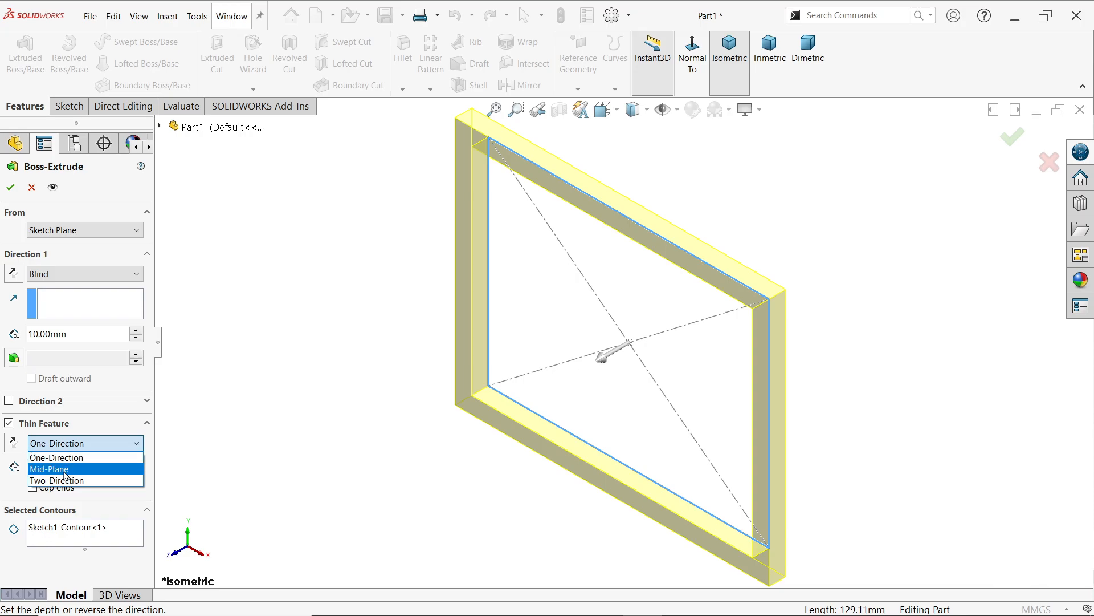
left_click(59, 457)
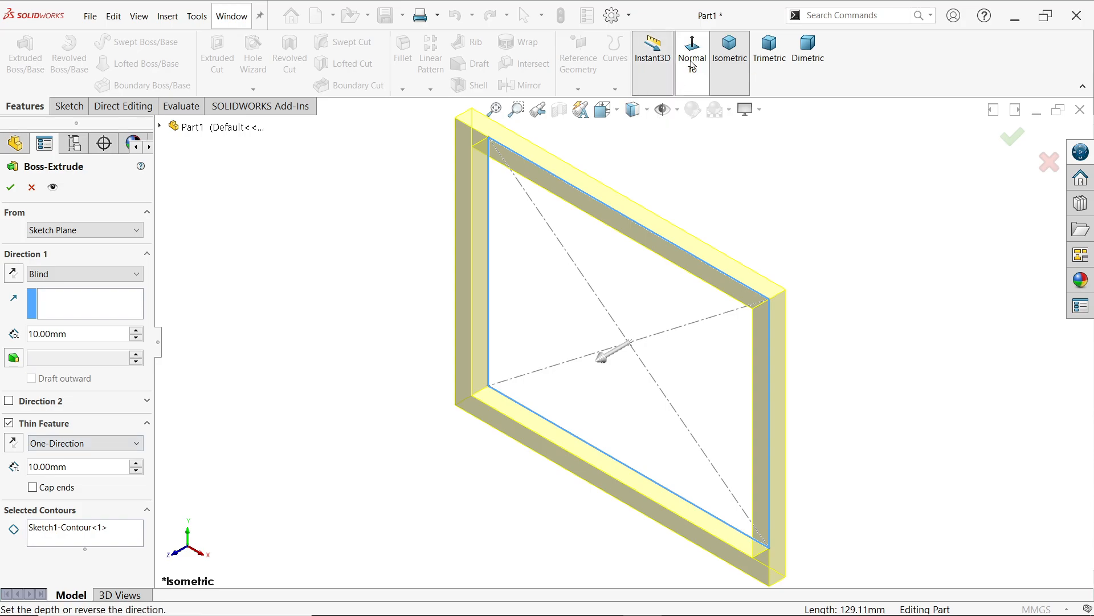
left_click(691, 50)
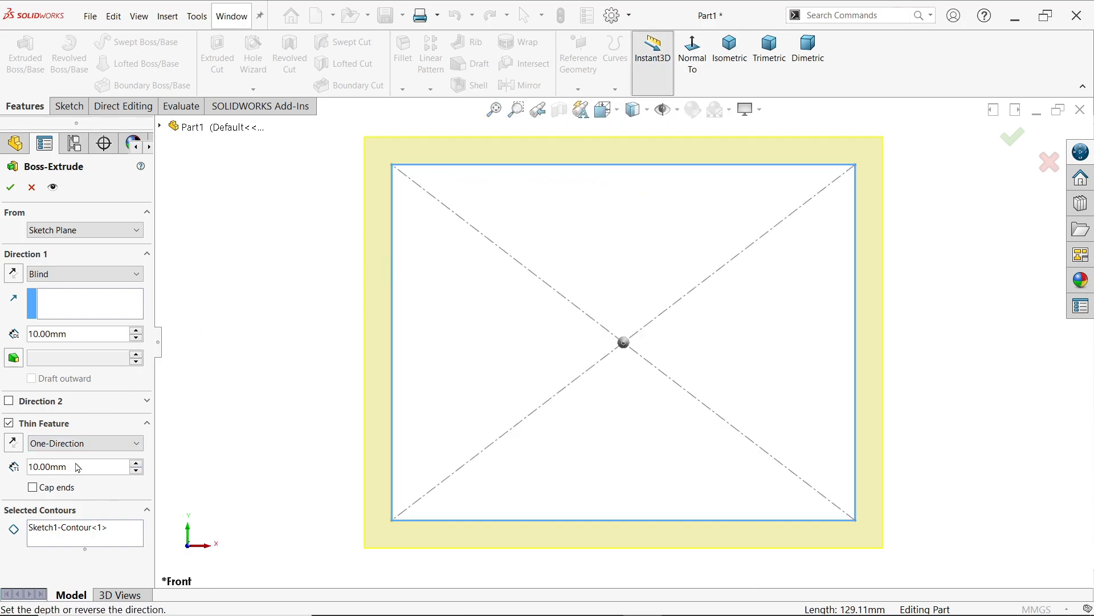
triple_click(77, 466)
type("20")
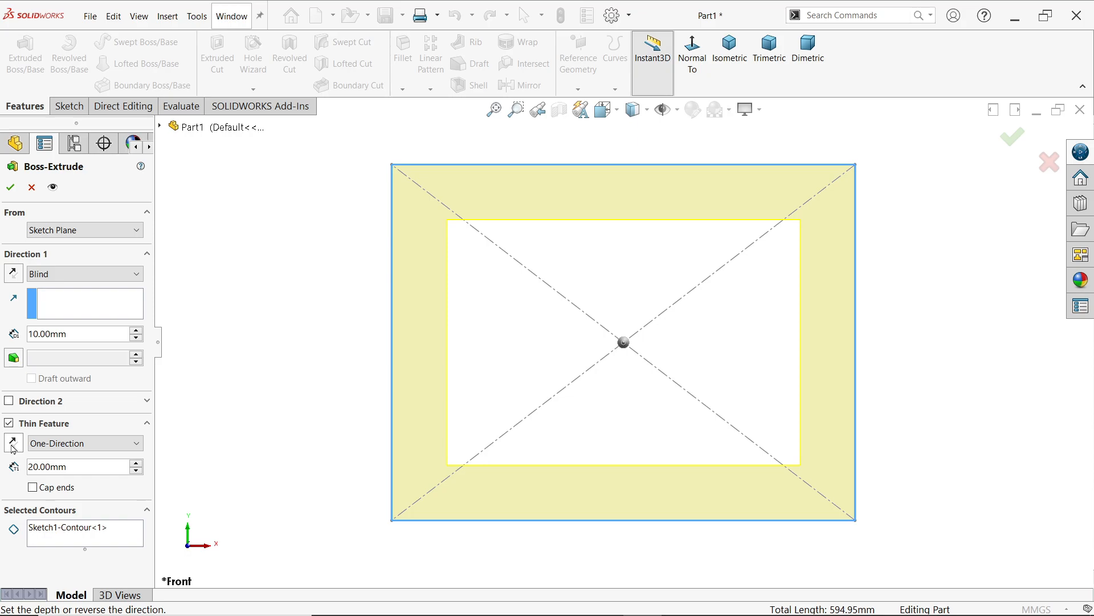
mouse_move(223, 342)
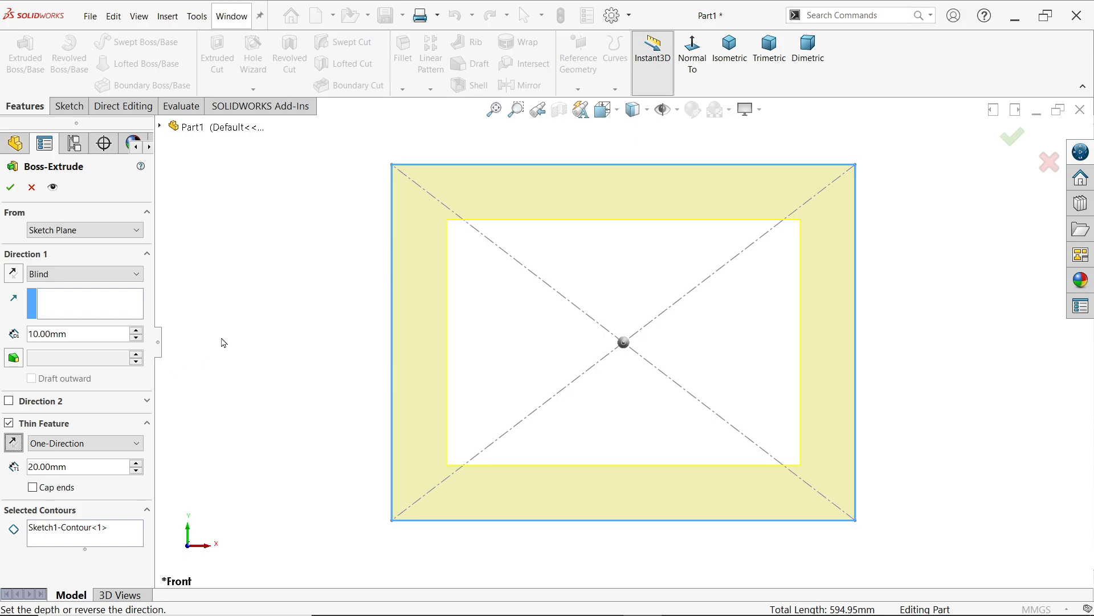
mouse_move(419, 338)
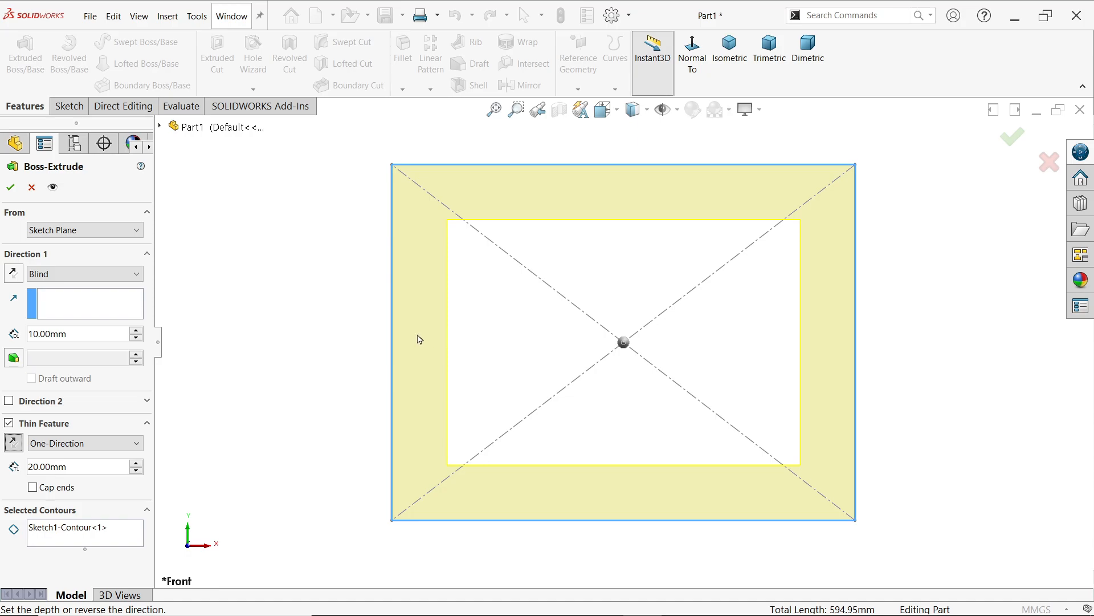
mouse_move(394, 181)
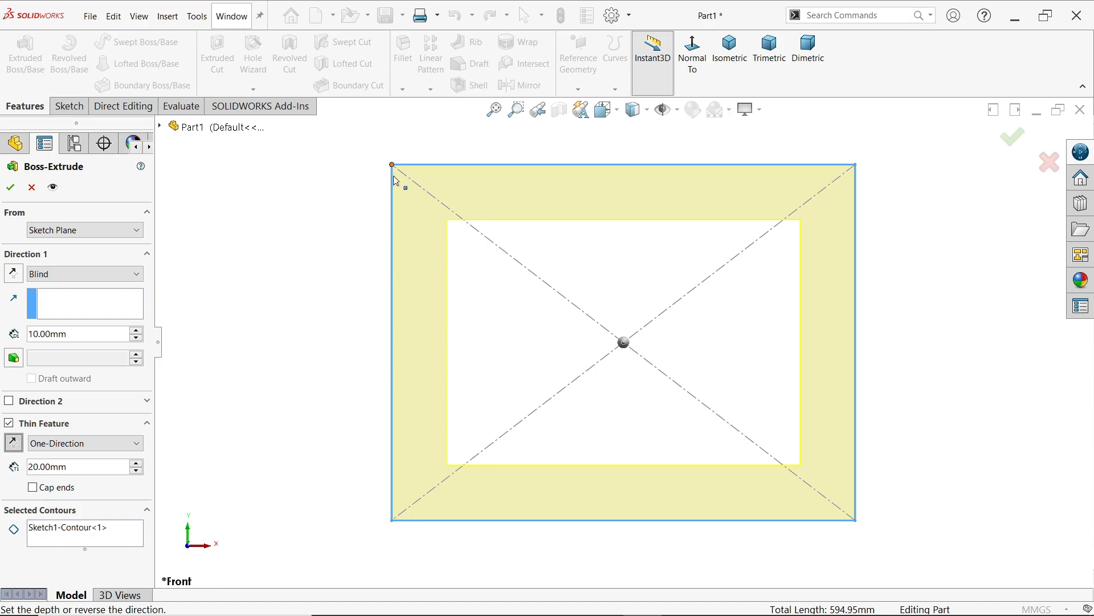
mouse_move(96, 466)
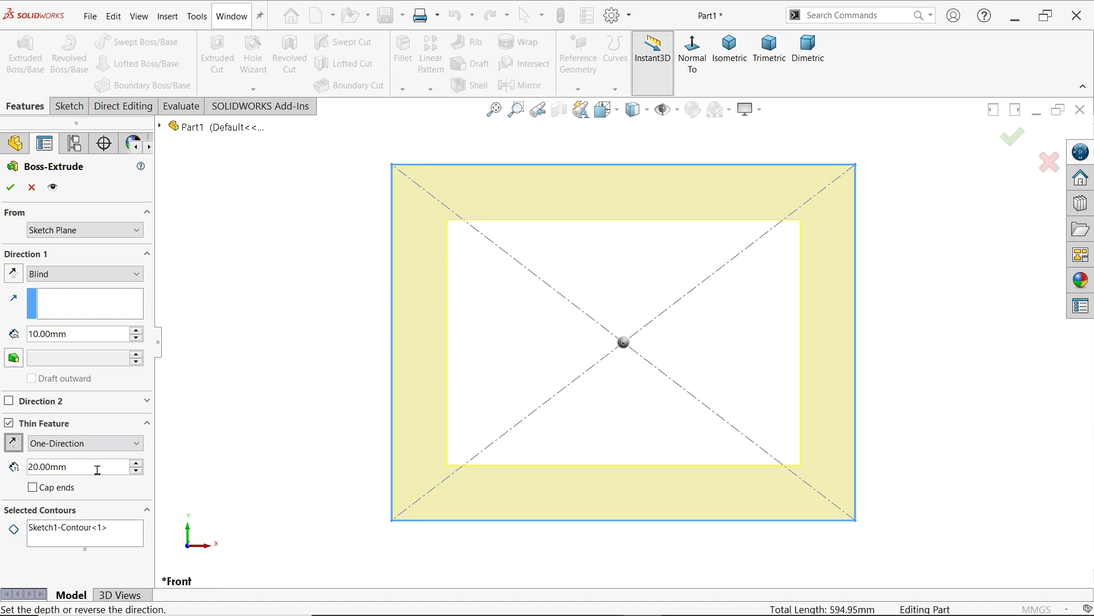
mouse_move(21, 471)
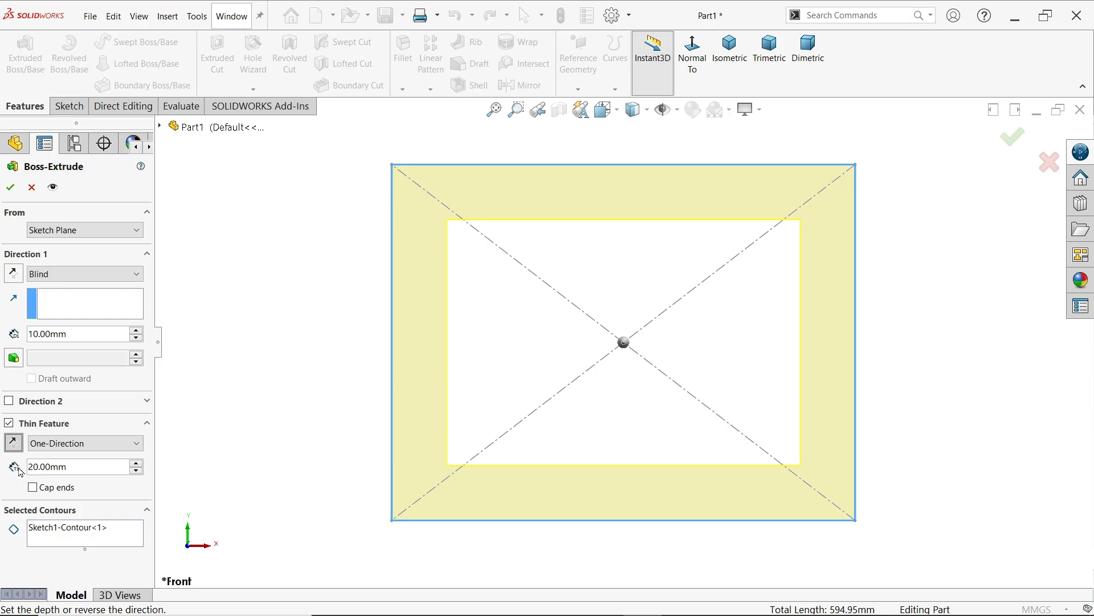
triple_click(77, 467)
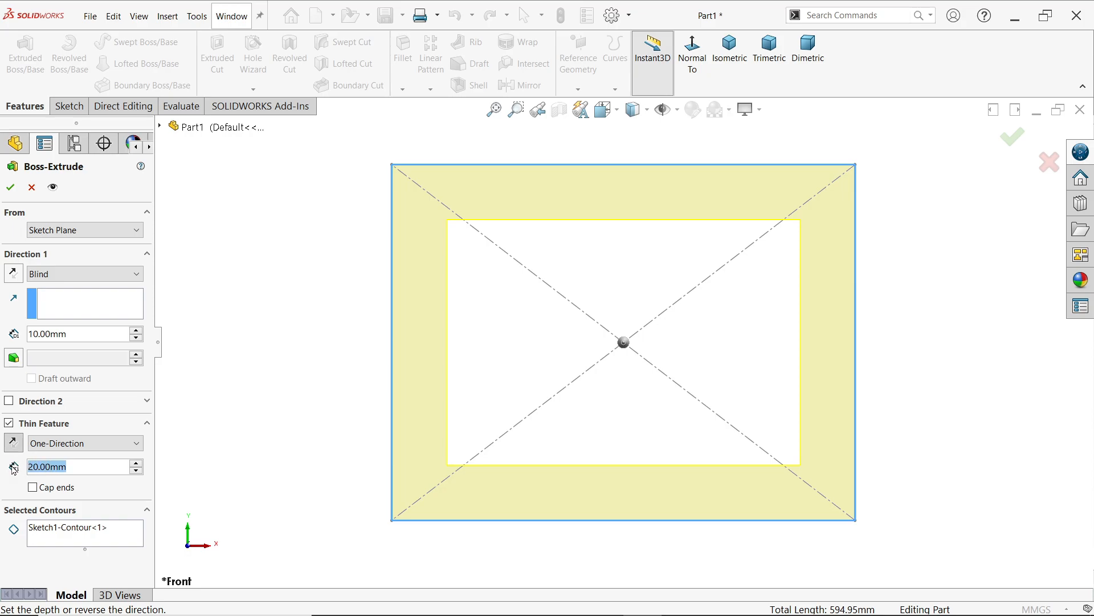
Step: Set the thin wall to Mid-Plane with 20.00mm thickness
left_click(84, 442)
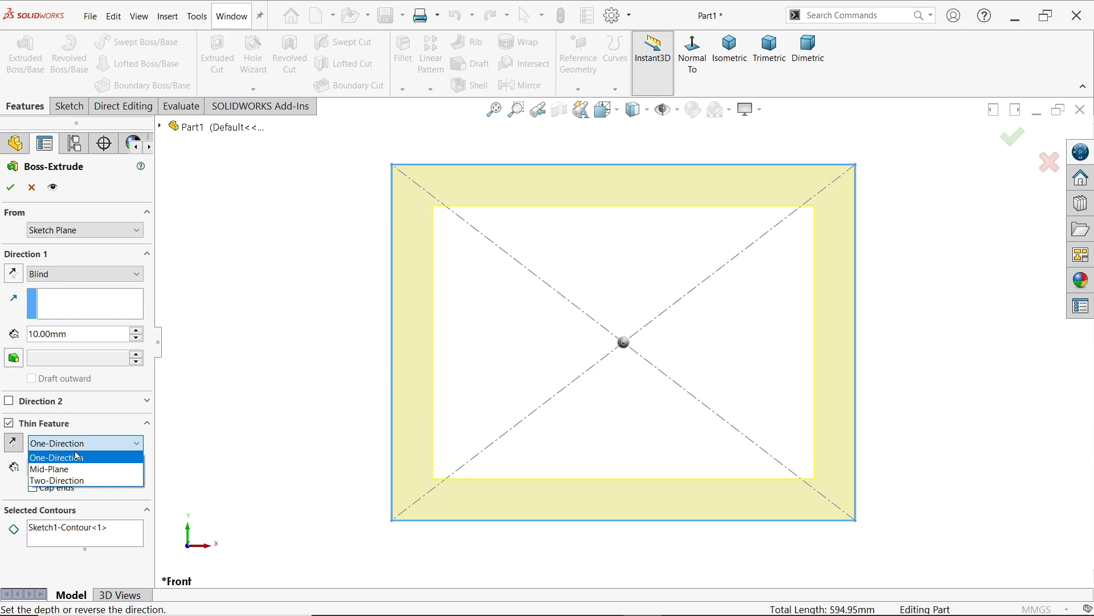
left_click(49, 468)
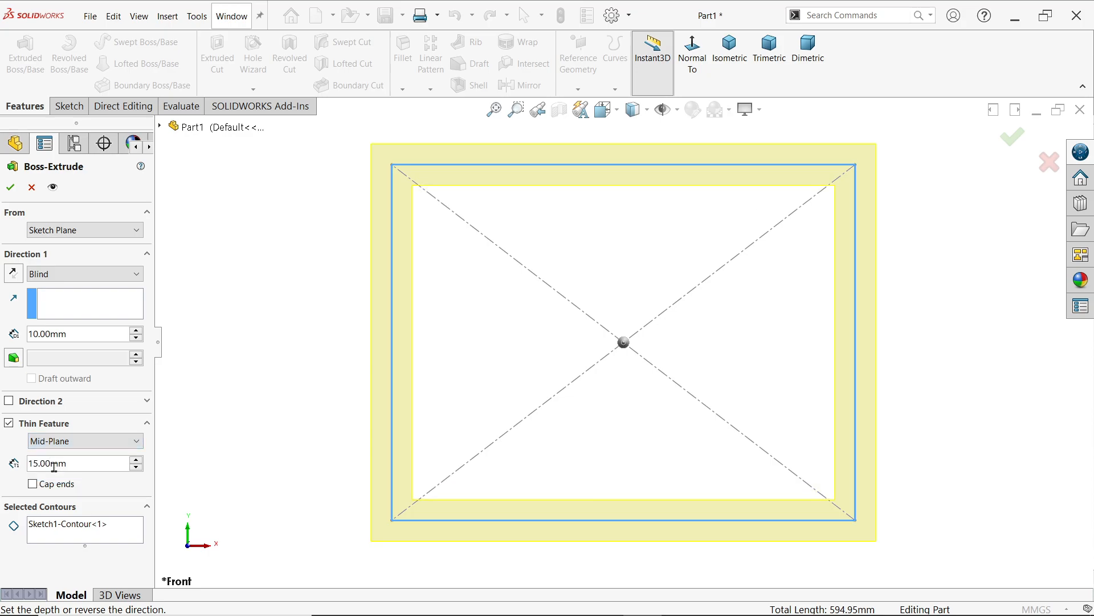
mouse_move(411, 271)
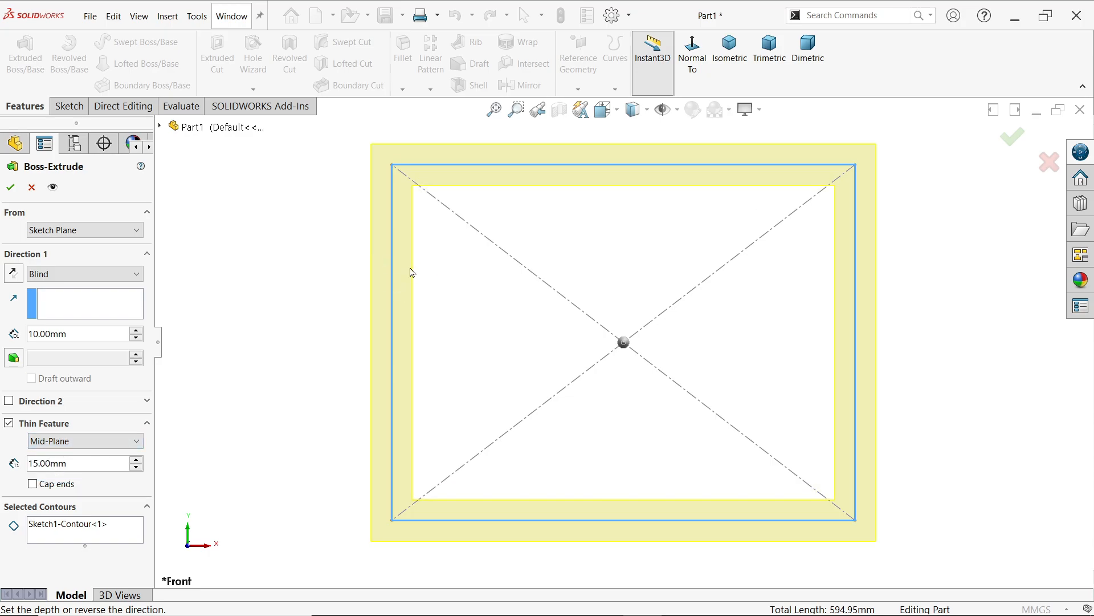
triple_click(81, 463)
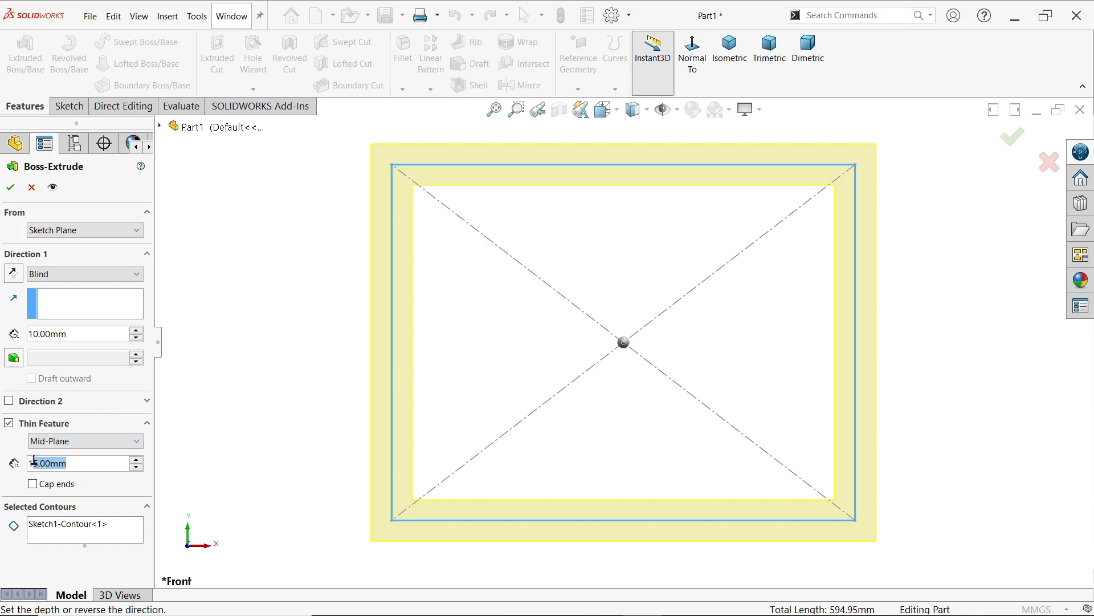
type("20.00mm")
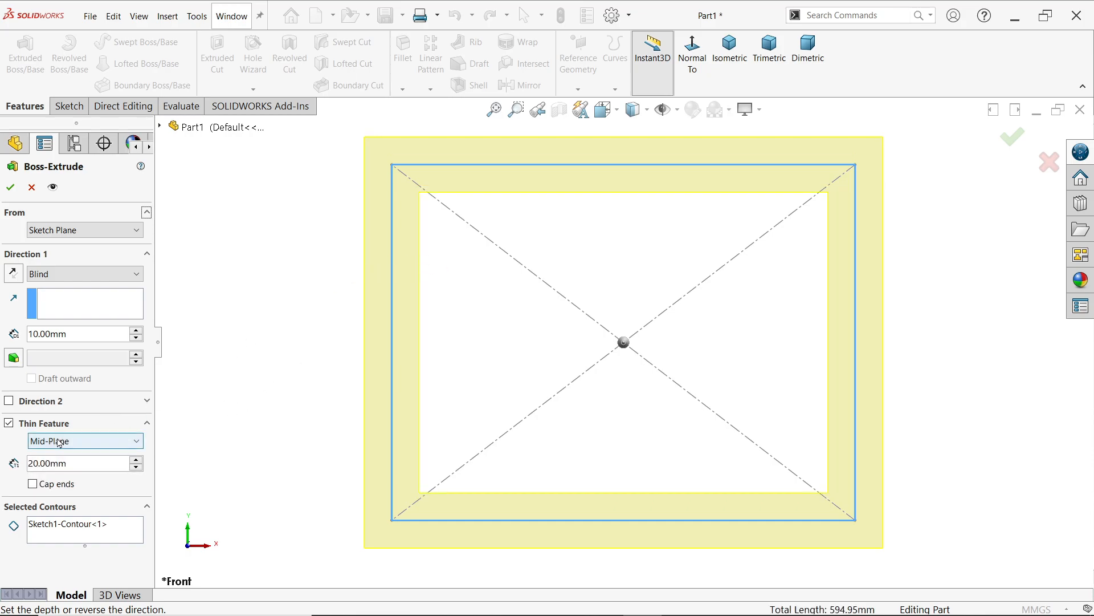
Step: Switch the thin wall type to Two-Direction for uneven side thicknesses
left_click(83, 441)
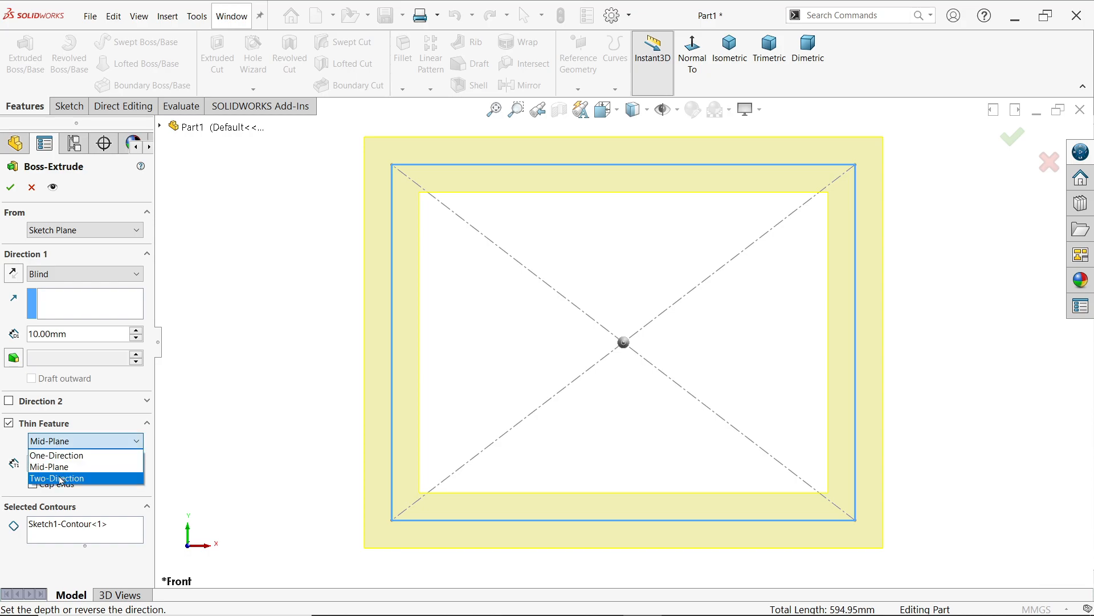
left_click(57, 478)
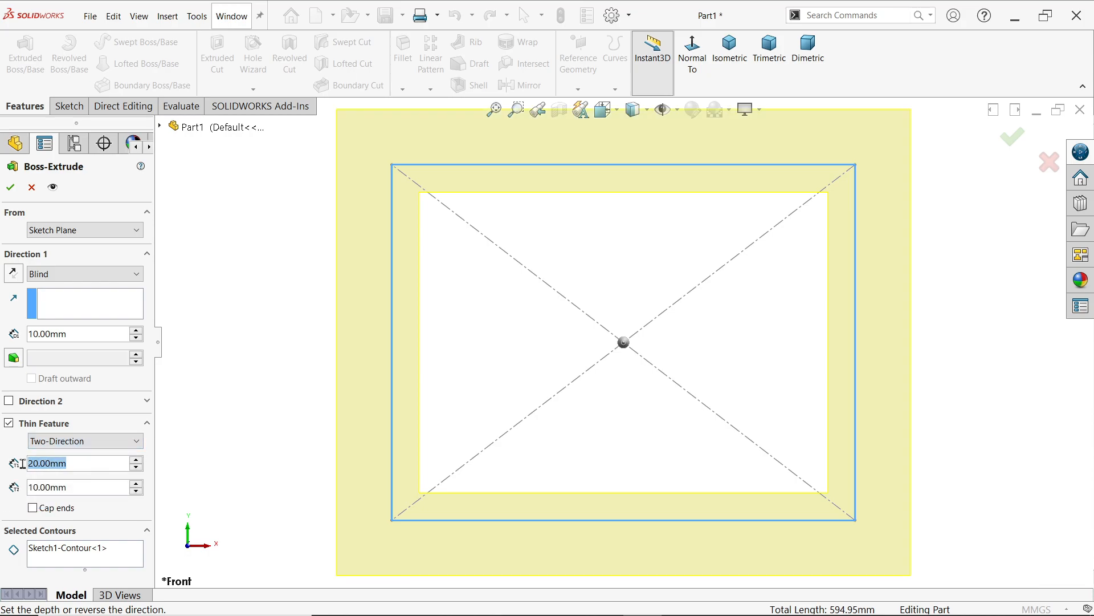
mouse_move(78, 485)
type("15")
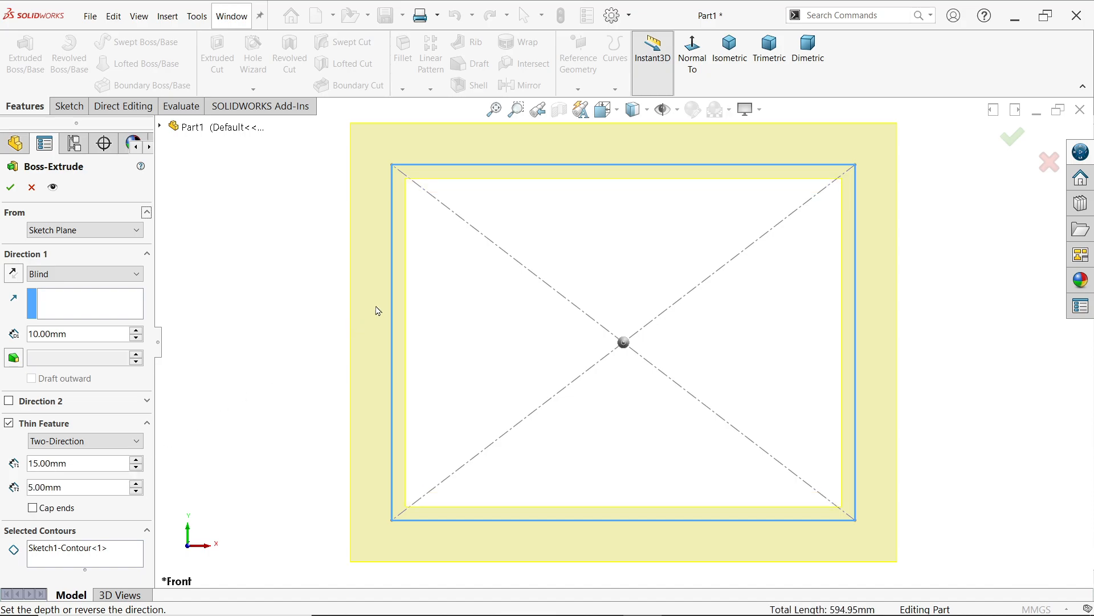
mouse_move(344, 289)
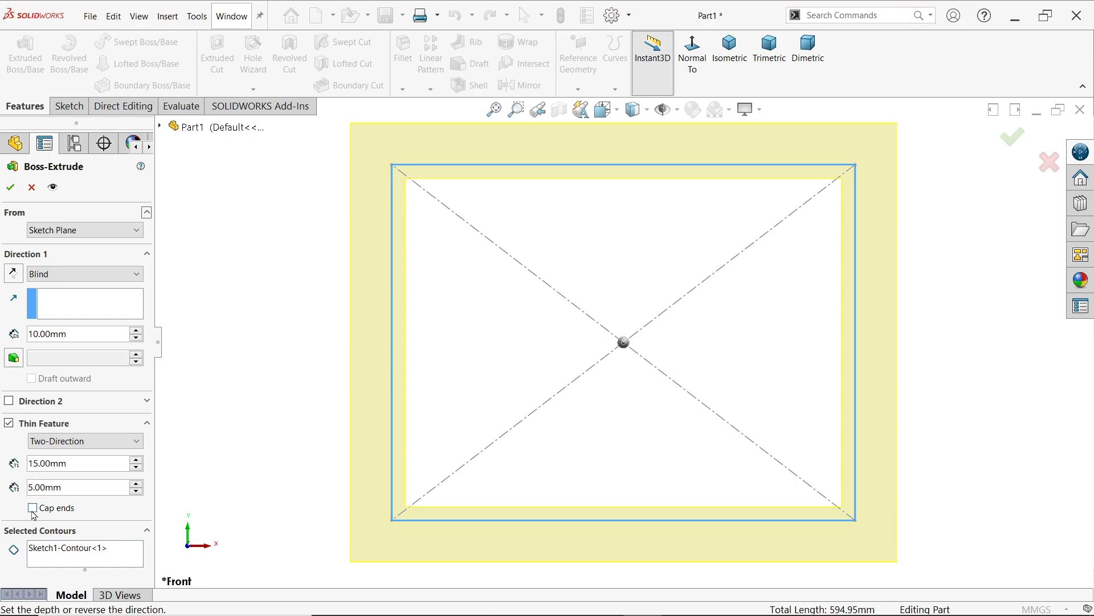
Step: Enable 10 mm capped ends and return the thin wall to One-Direction
left_click(32, 507)
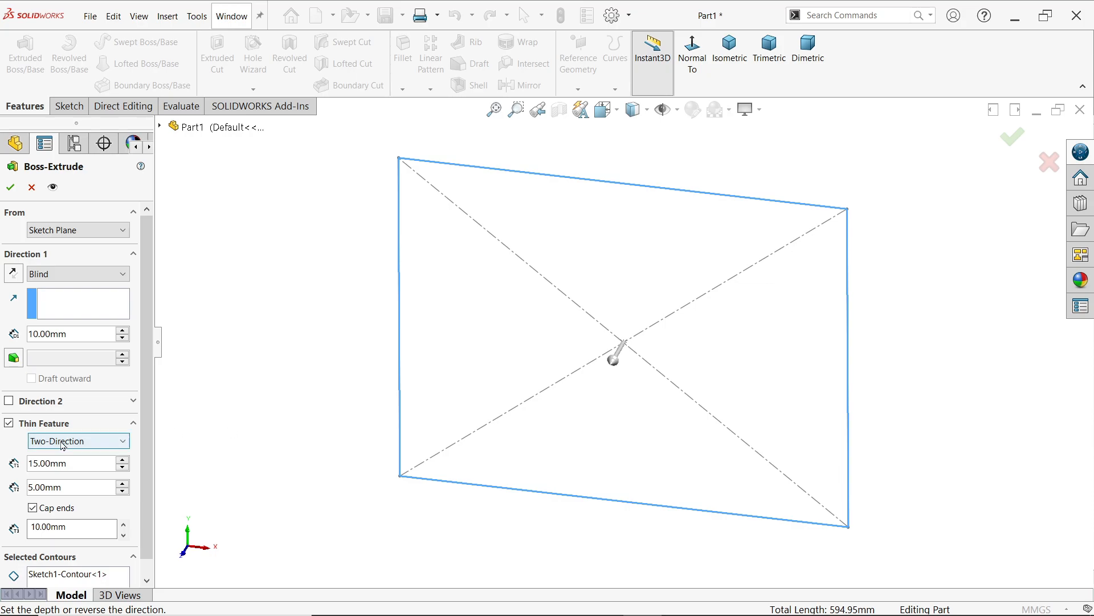
left_click(77, 441)
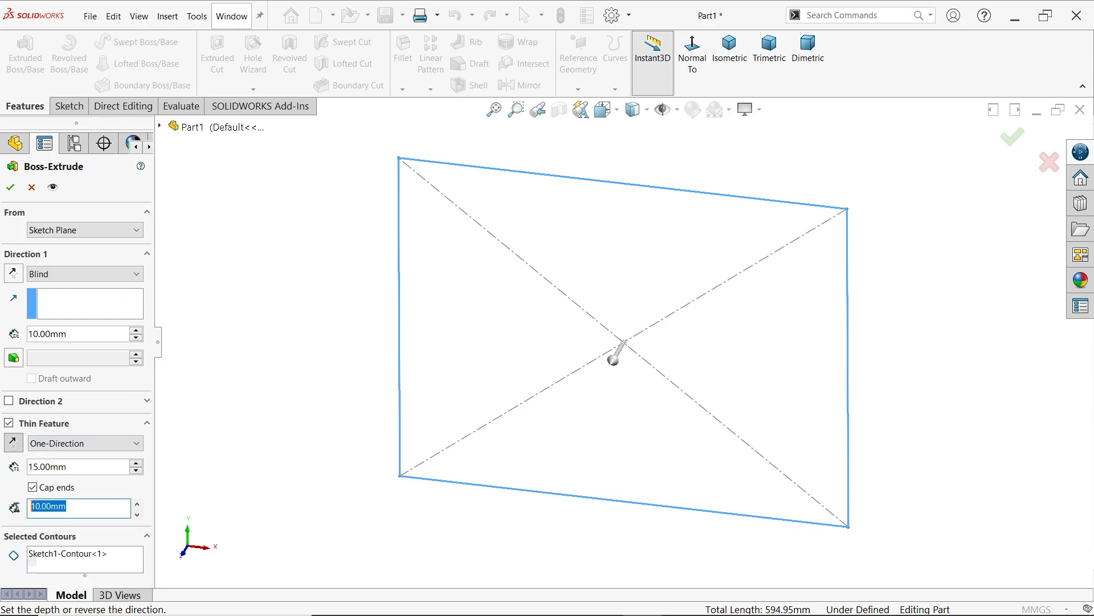
mouse_move(14, 506)
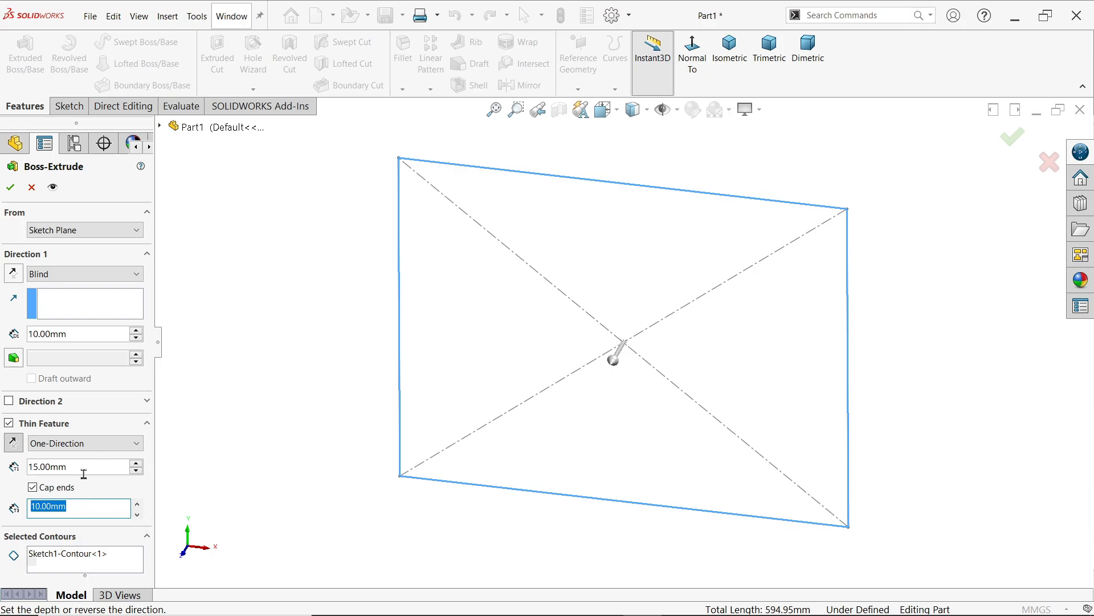
mouse_move(44, 333)
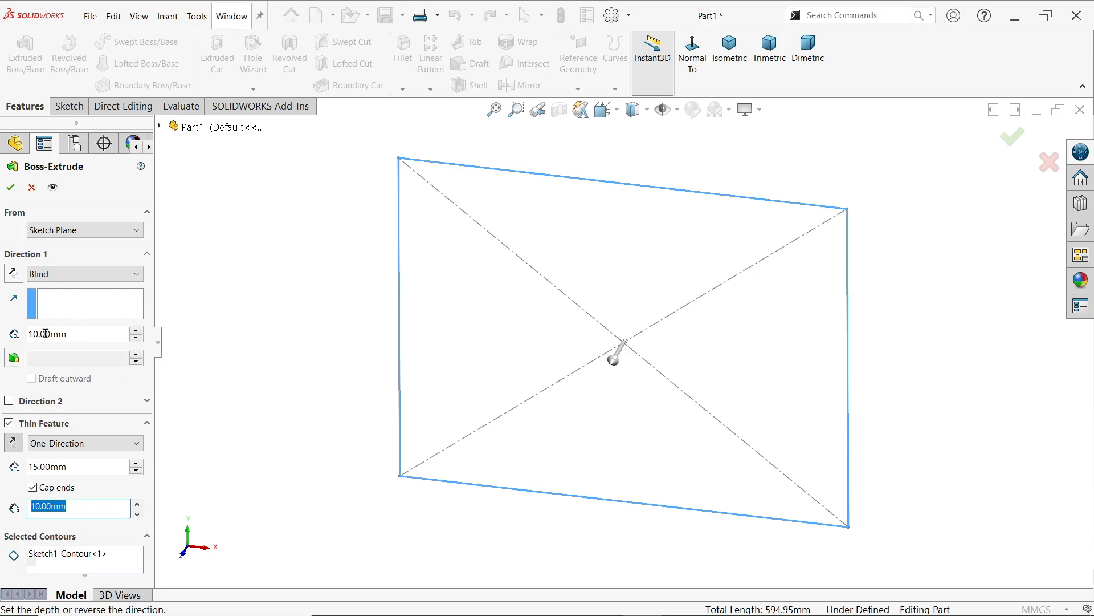
mouse_move(62, 355)
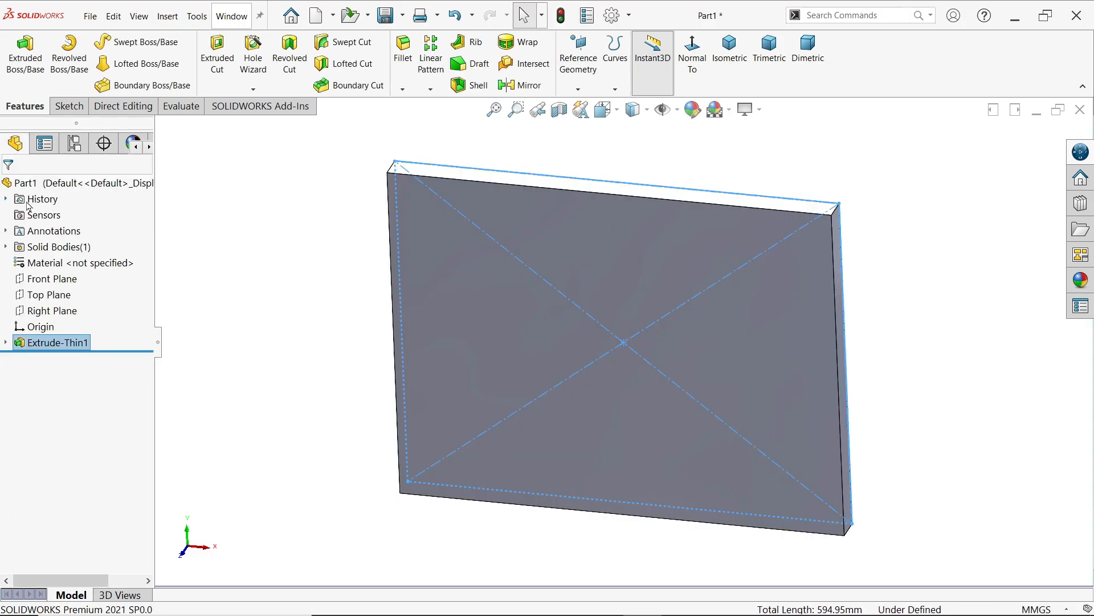
mouse_move(558, 109)
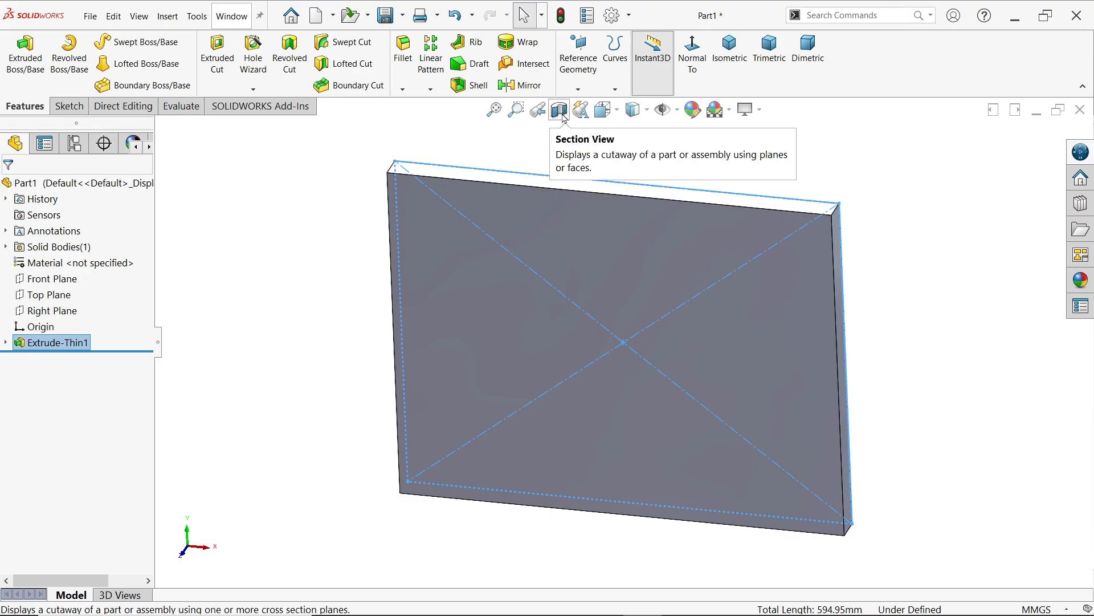
Step: Show a Right Plane section view revealing the box's hollow interior and capped ends
left_click(559, 109)
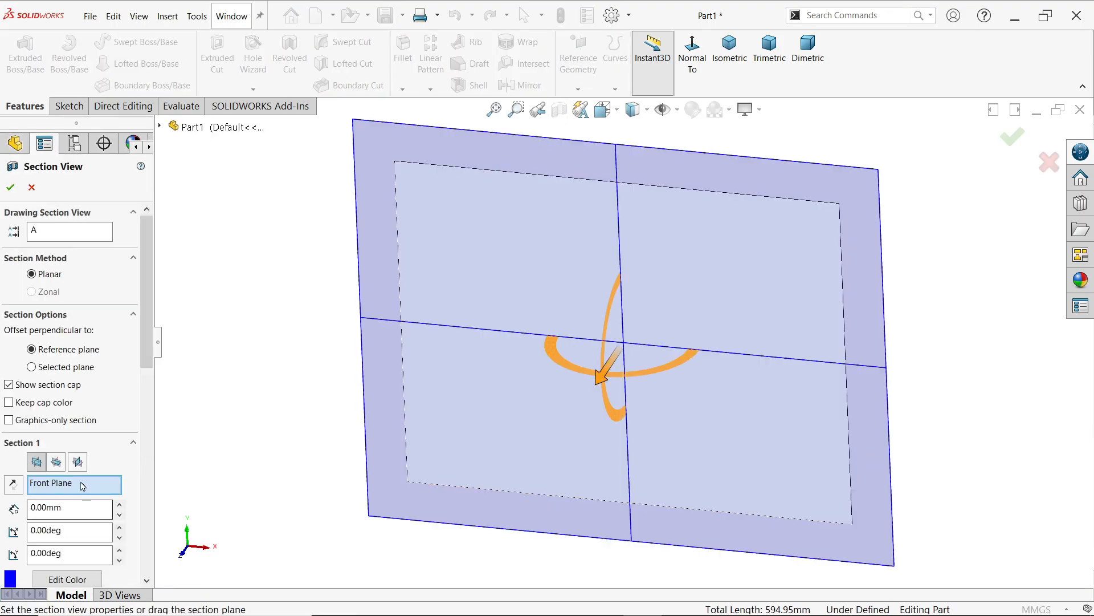
left_click(77, 462)
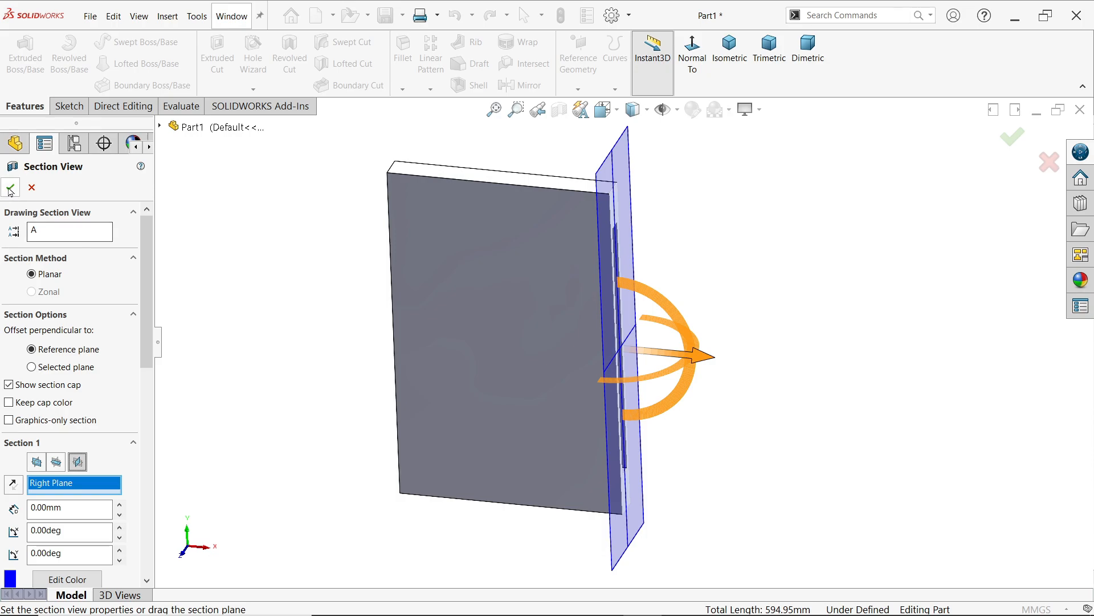
left_click(9, 187)
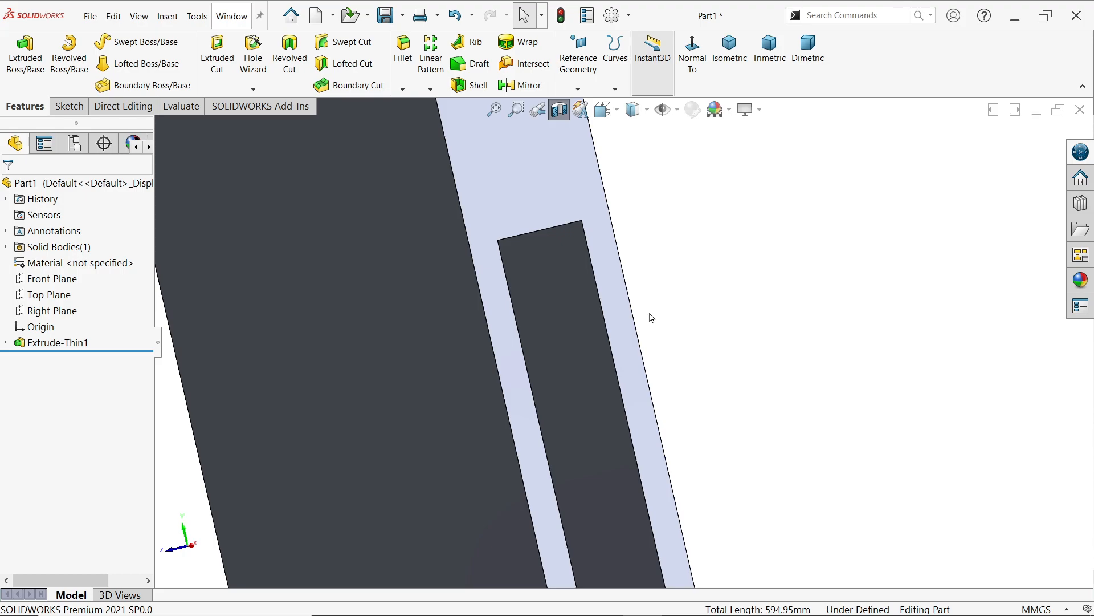
mouse_move(667, 324)
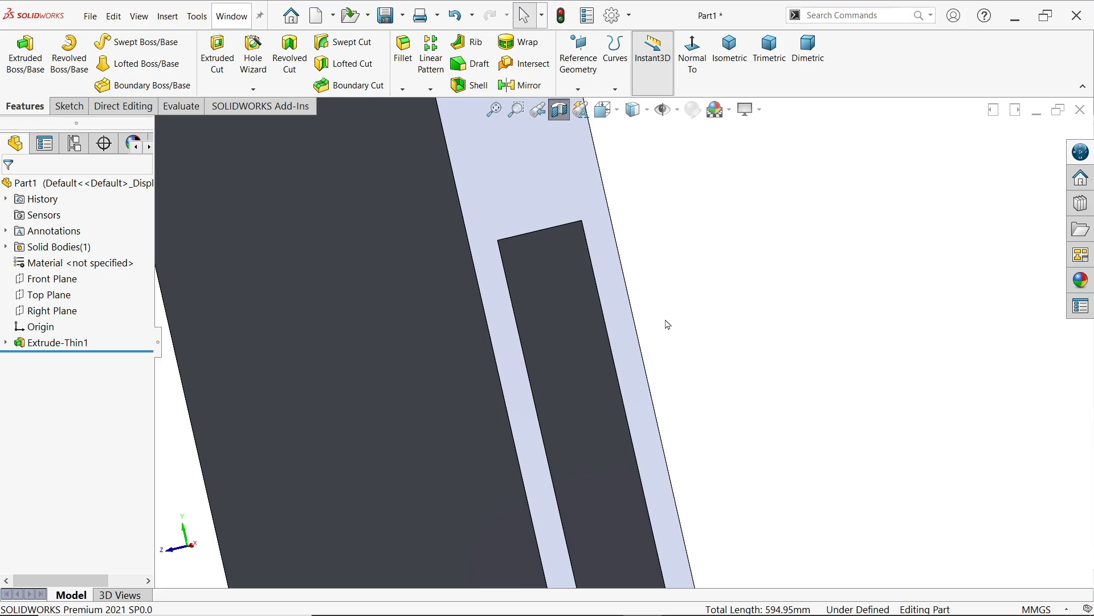
mouse_move(667, 373)
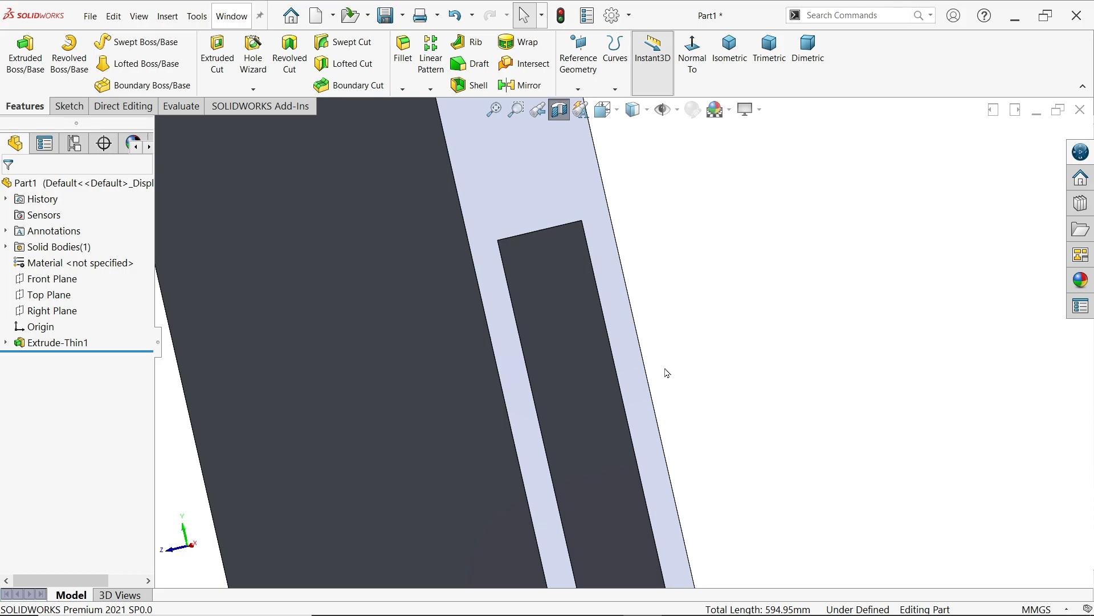